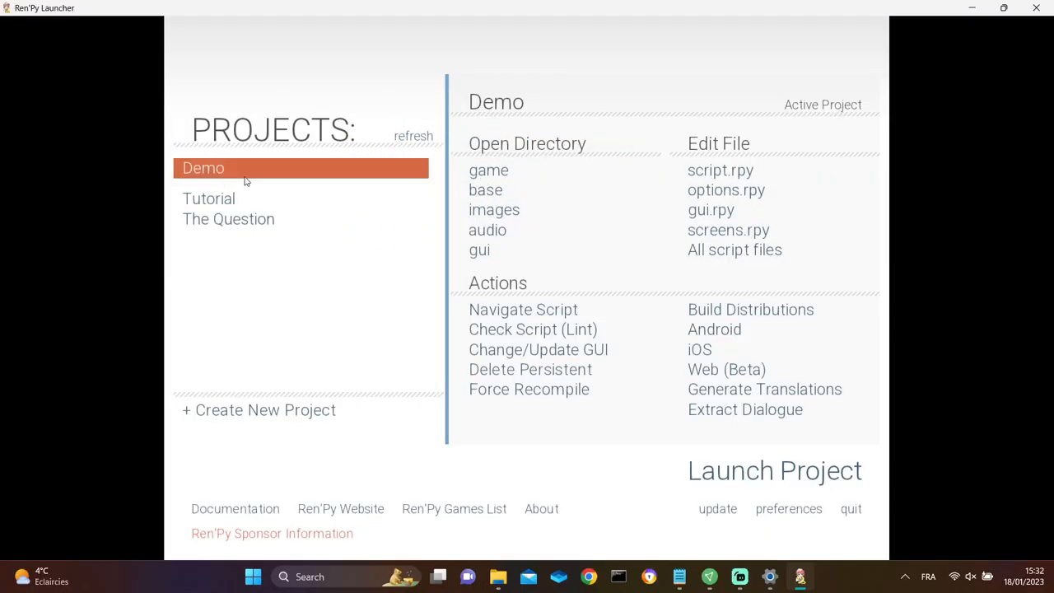
- Run and close the Demo, then preview its current game menu and window icon images in gui
click(774, 471)
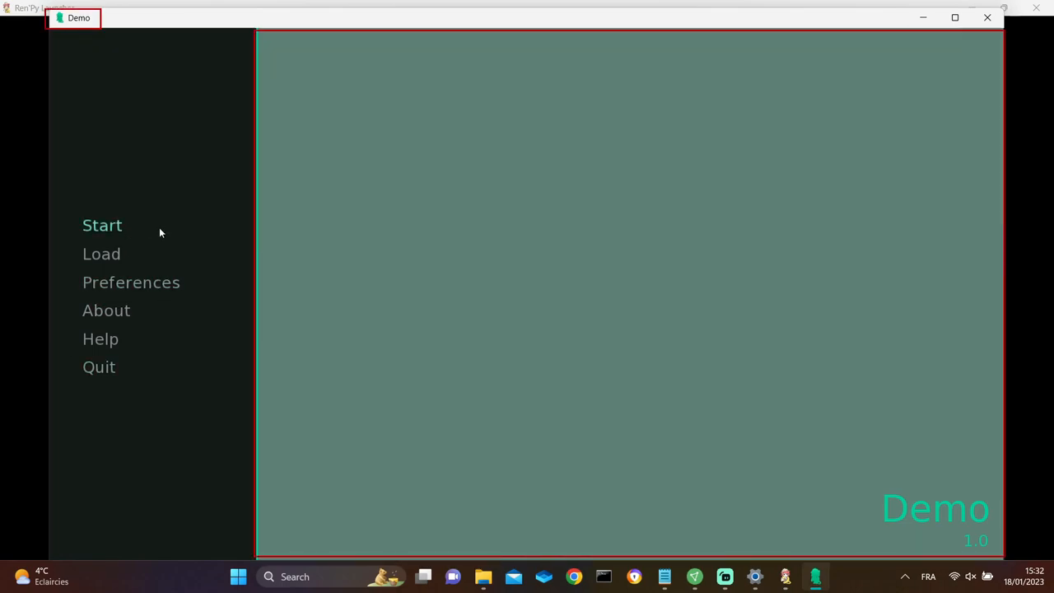
mouse_move(68, 41)
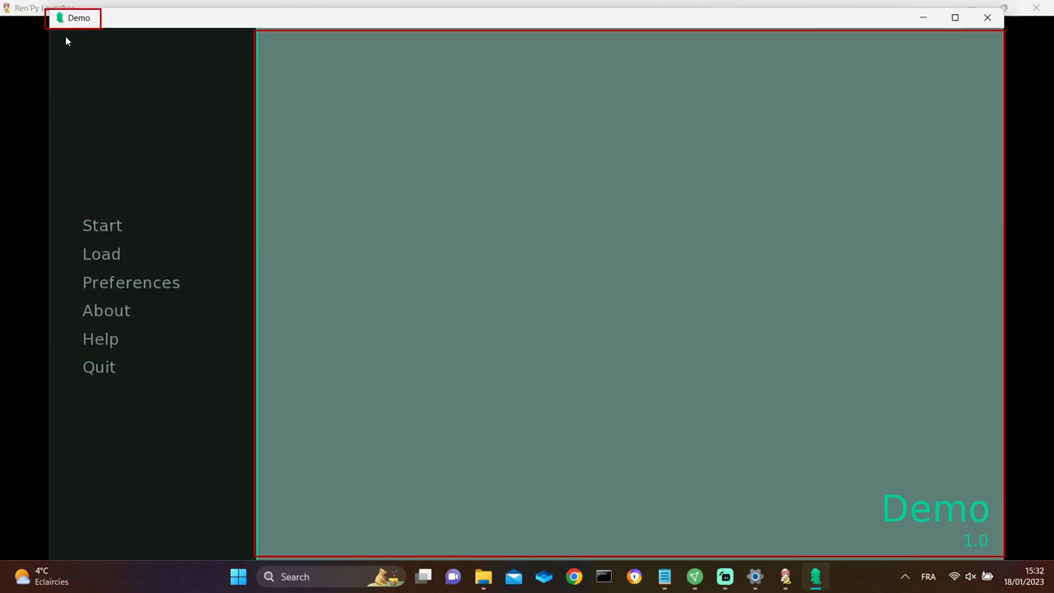
click(102, 225)
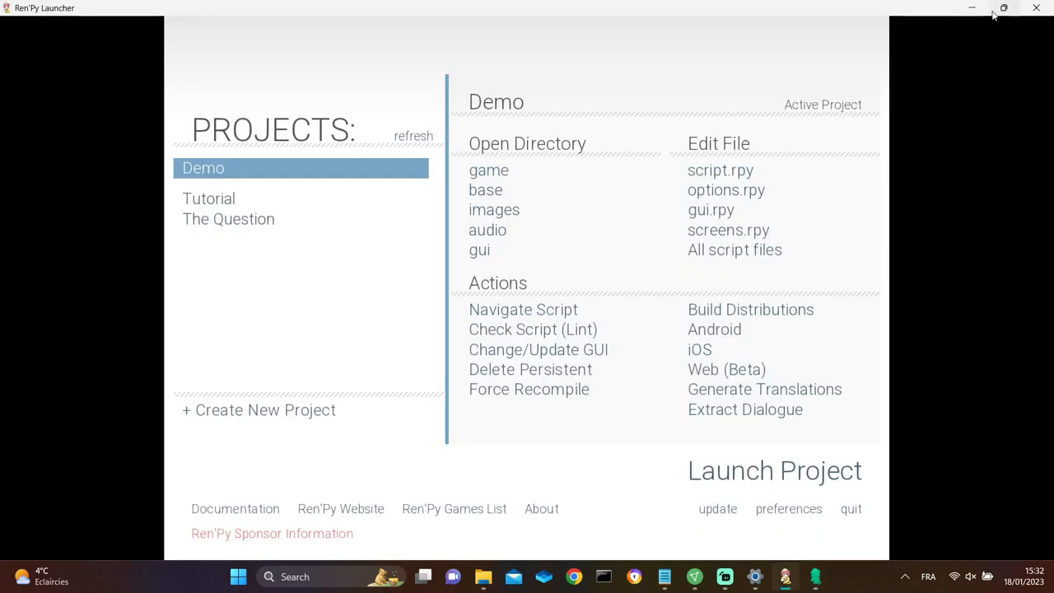
click(489, 169)
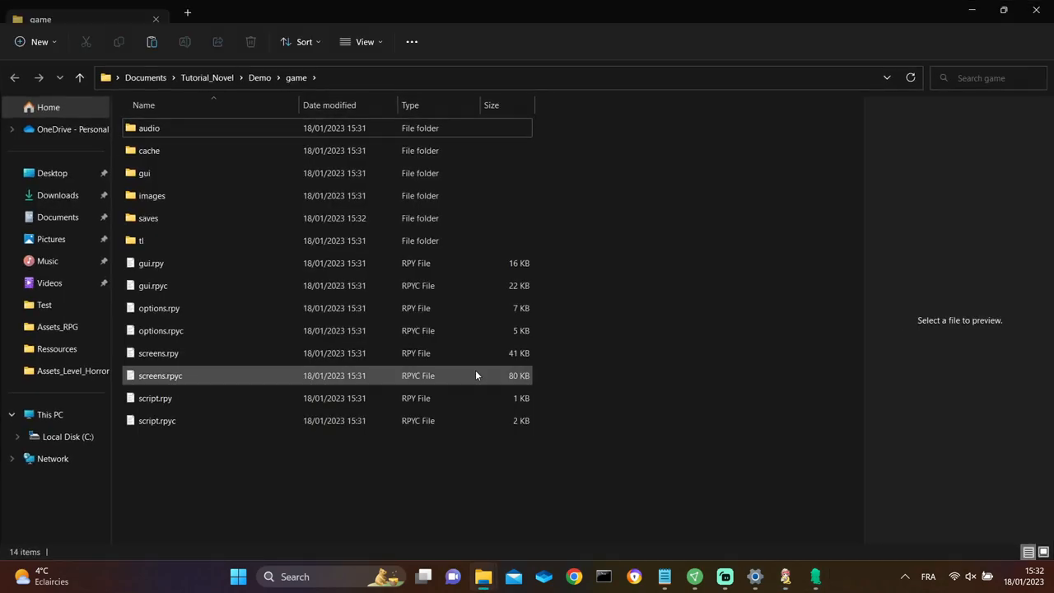
double_click(144, 172)
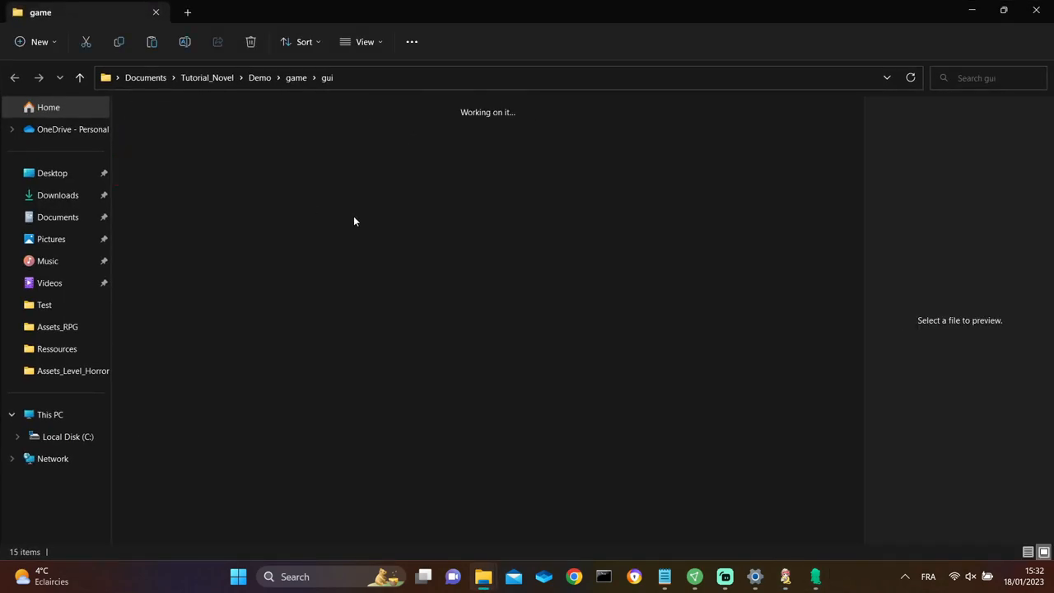
click(677, 140)
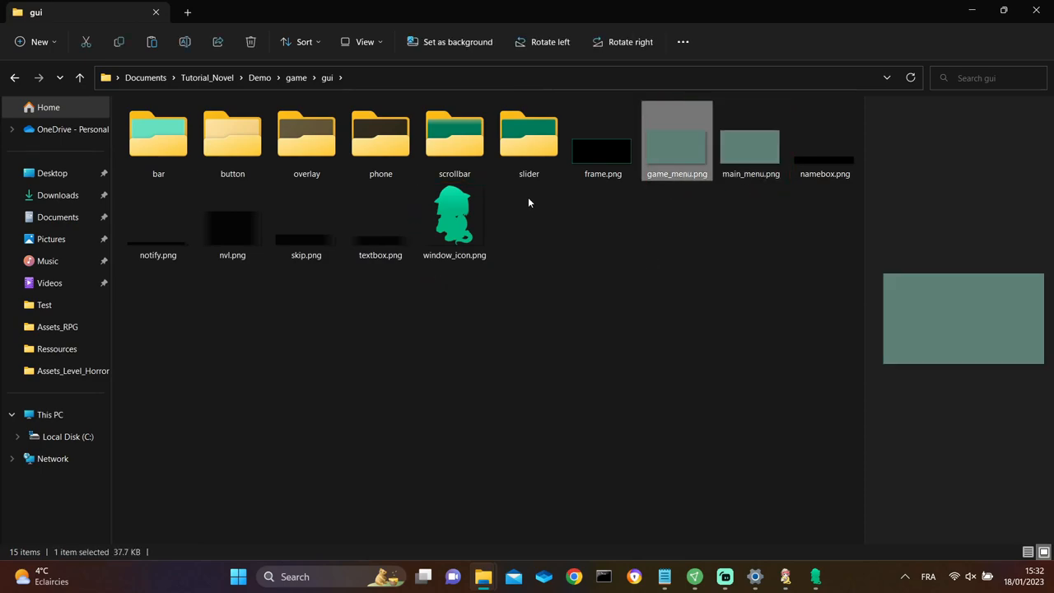
click(454, 219)
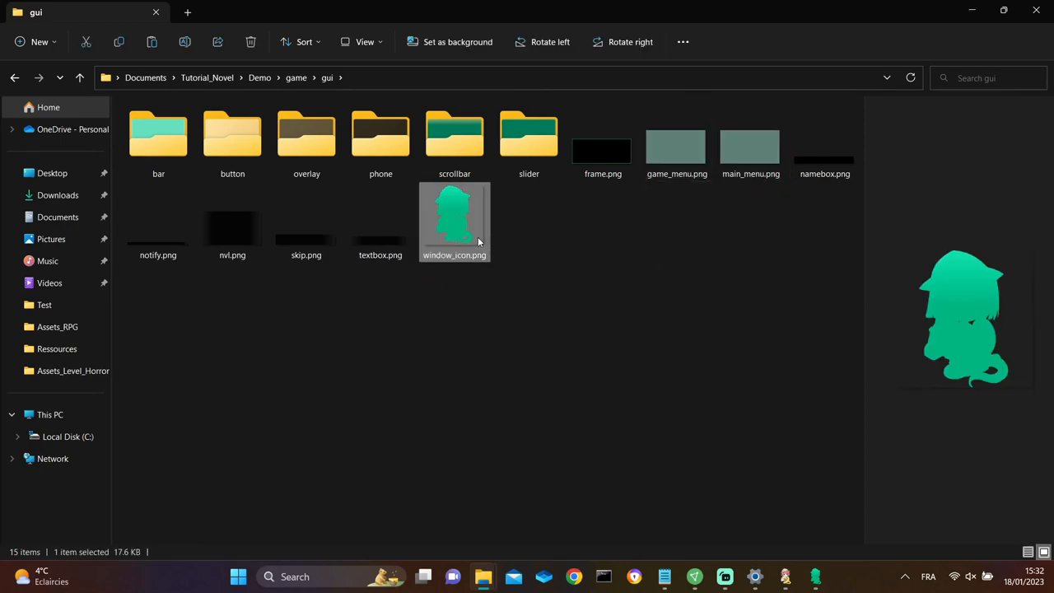
- Replace game_menu.png, main_menu.png and window_icon.png in gui with the Ressources versions
click(259, 78)
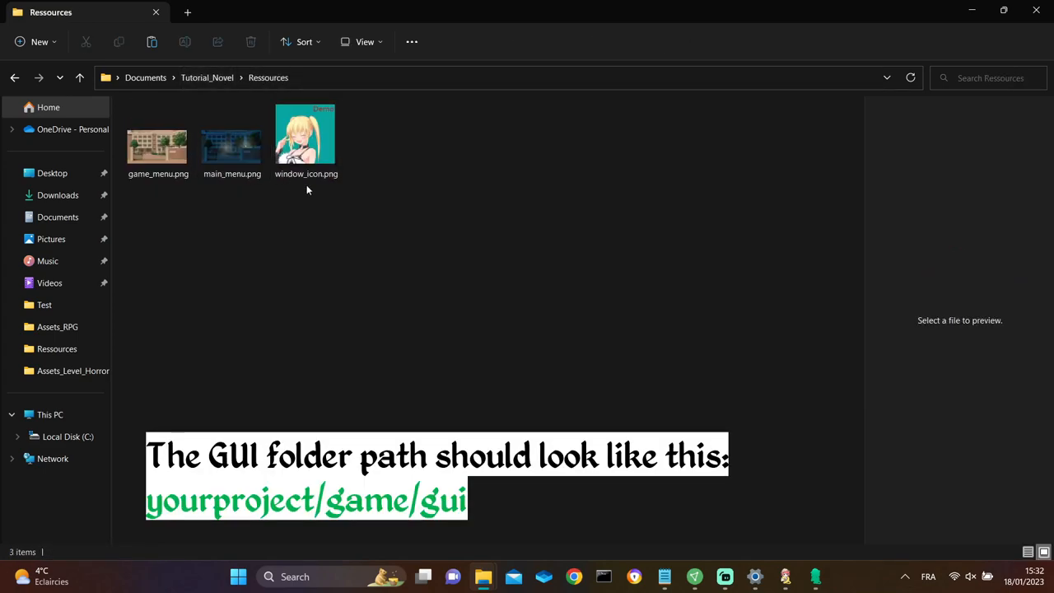
right_click(159, 144)
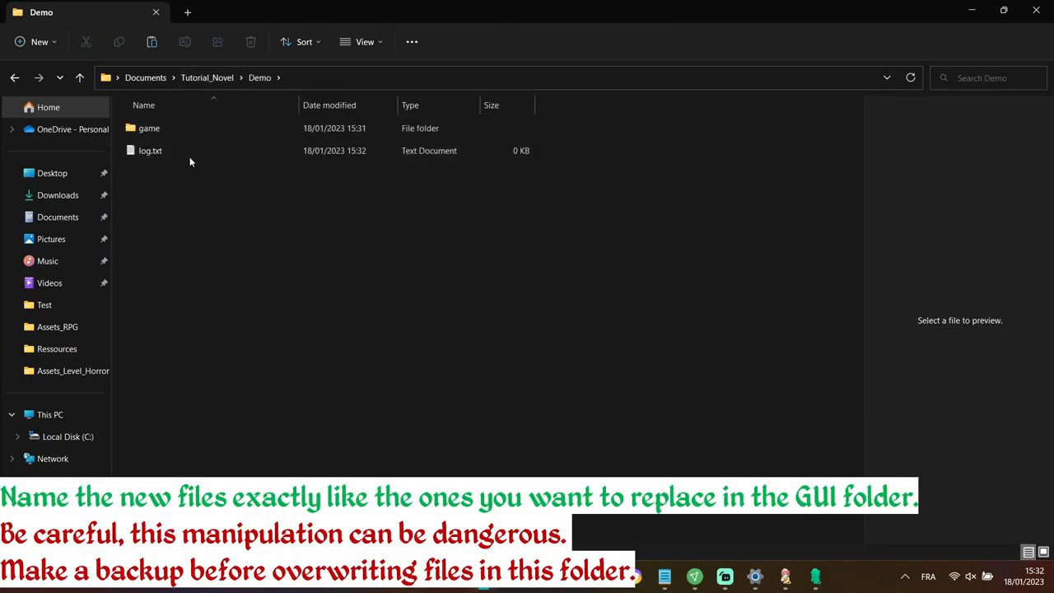
double_click(149, 128)
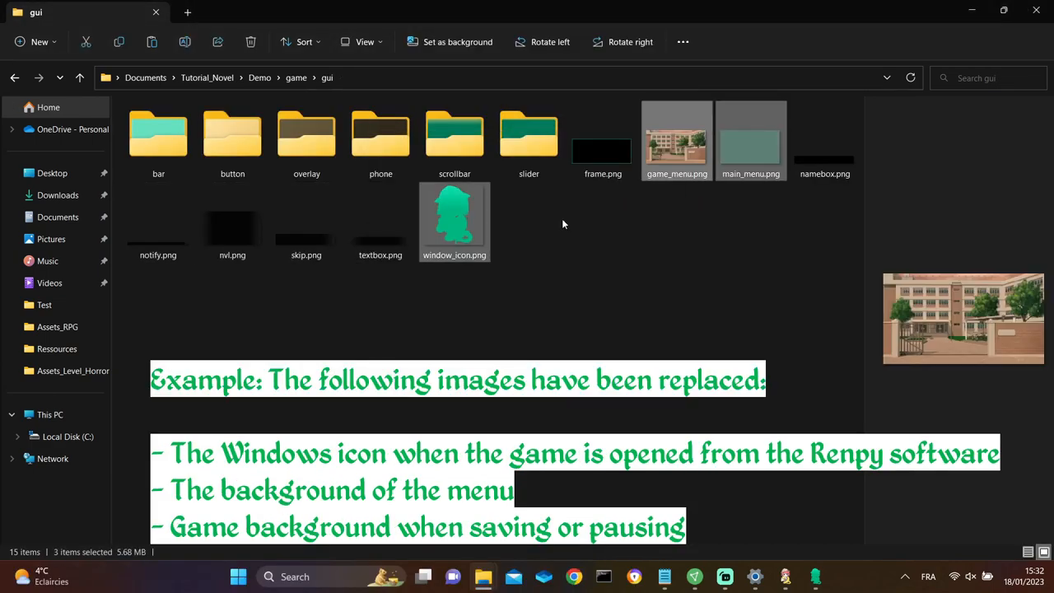
click(789, 517)
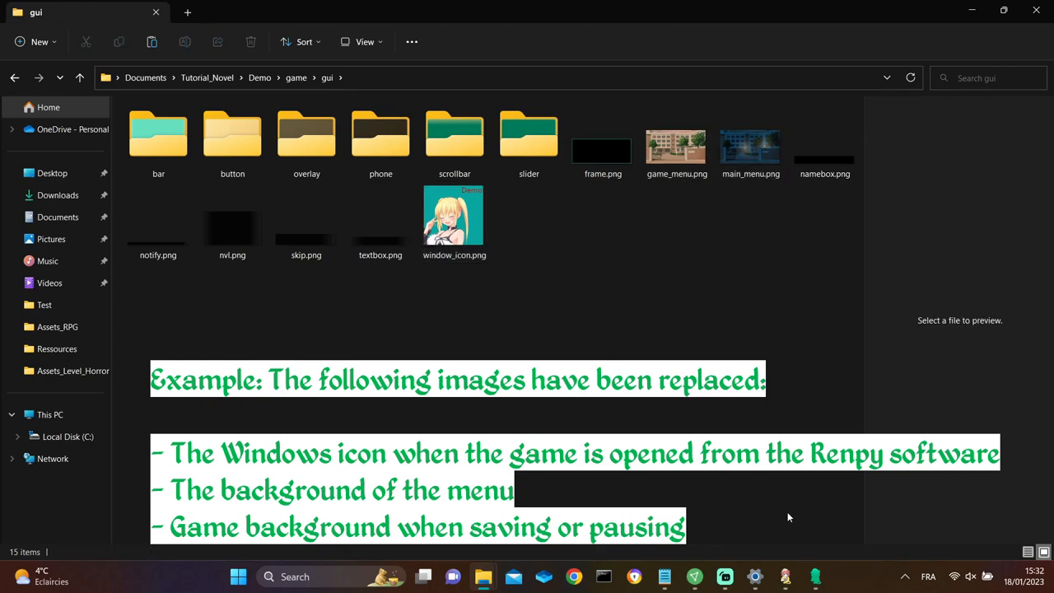
click(786, 576)
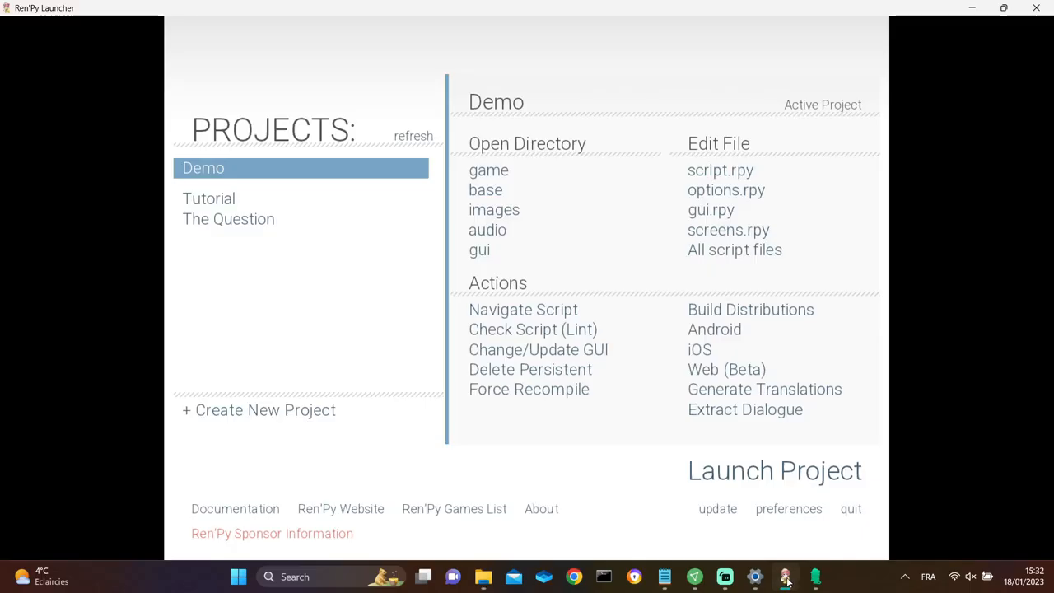
- Launch the Demo, start a new game and view the Save screen's school background
click(774, 471)
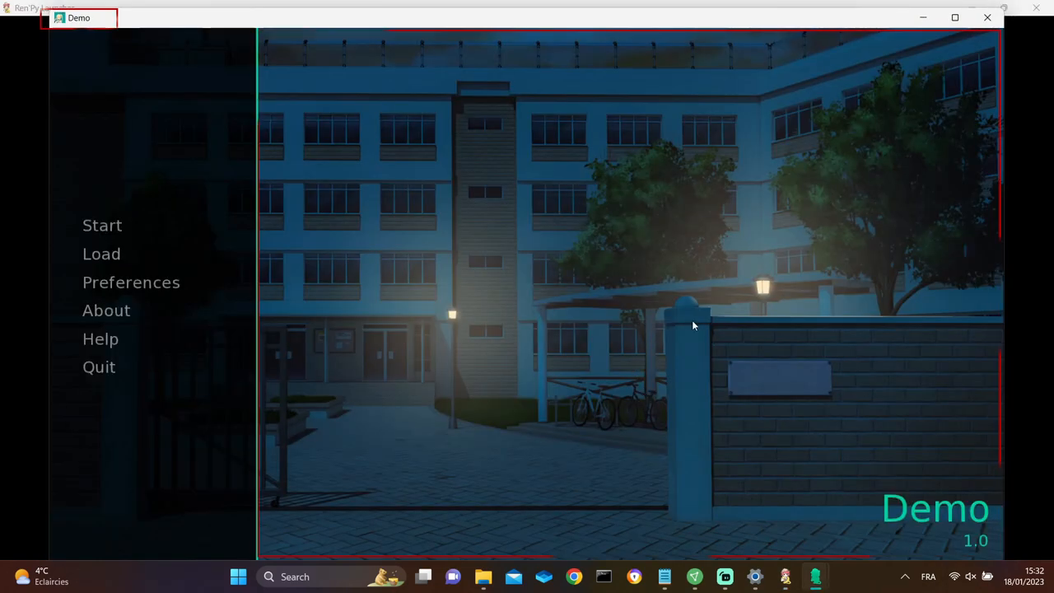
mouse_move(102, 225)
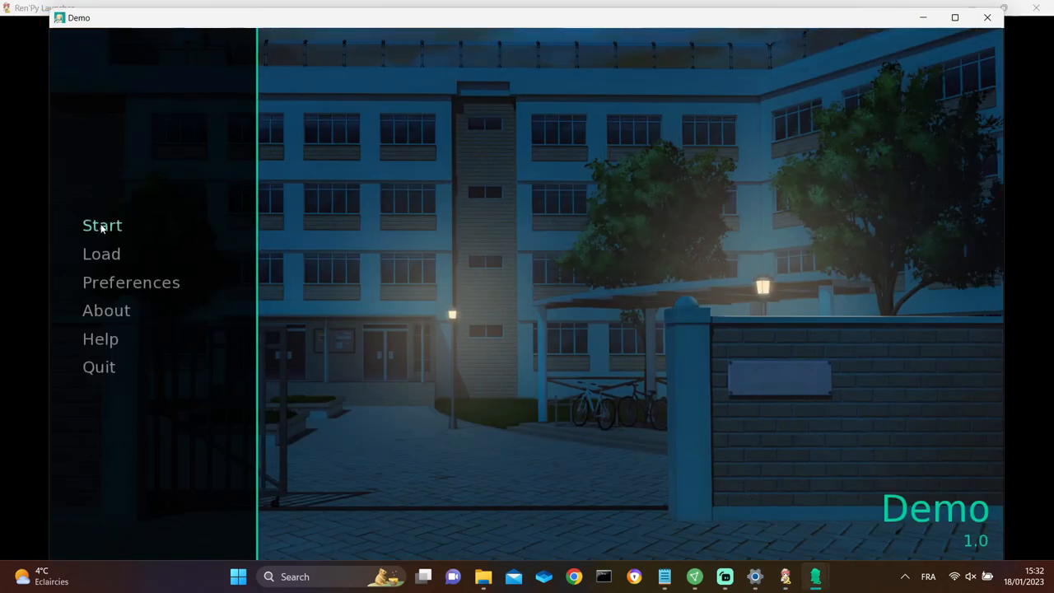
click(102, 225)
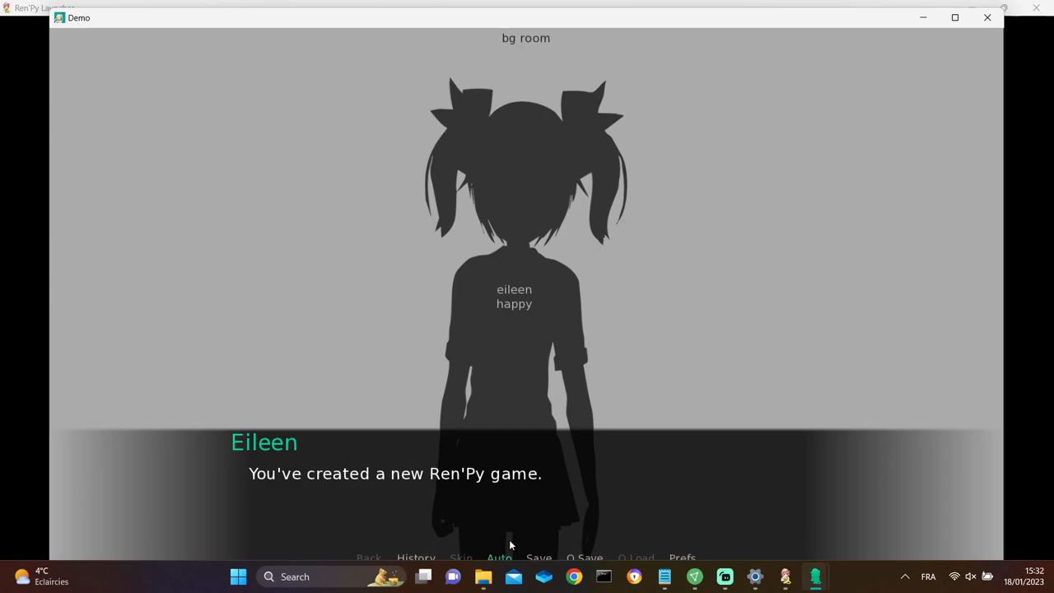
click(539, 558)
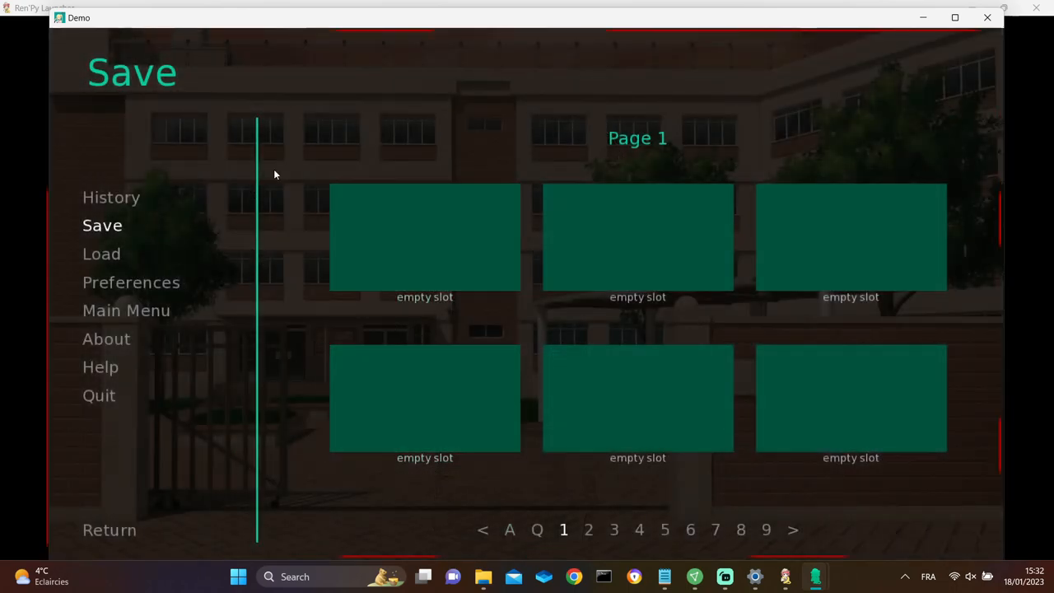
click(109, 529)
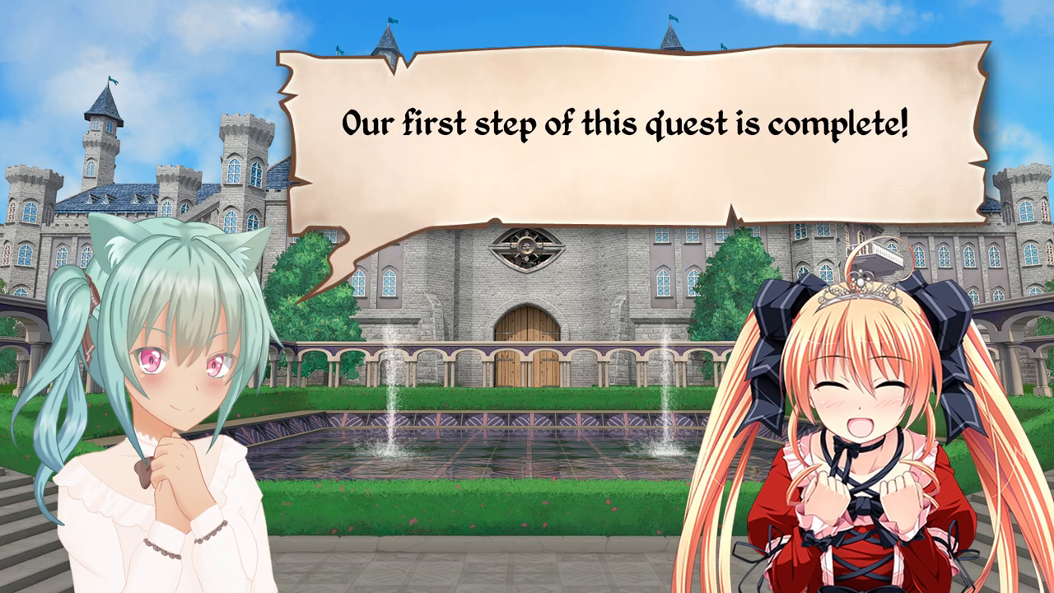
- Quit the running Demo game and open options.rpy in Visual Studio Code
click(527, 329)
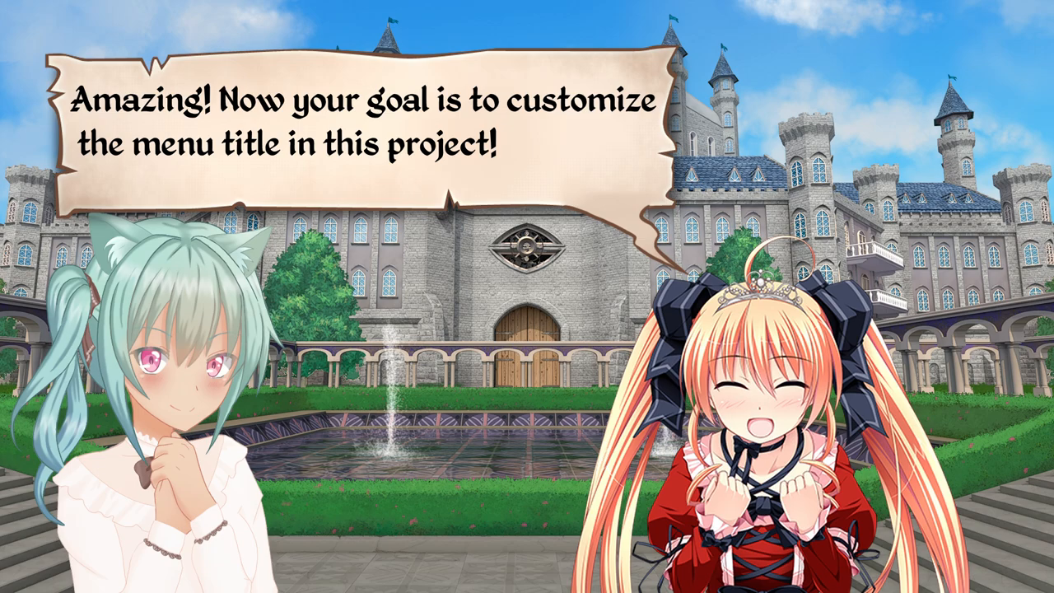
click(527, 329)
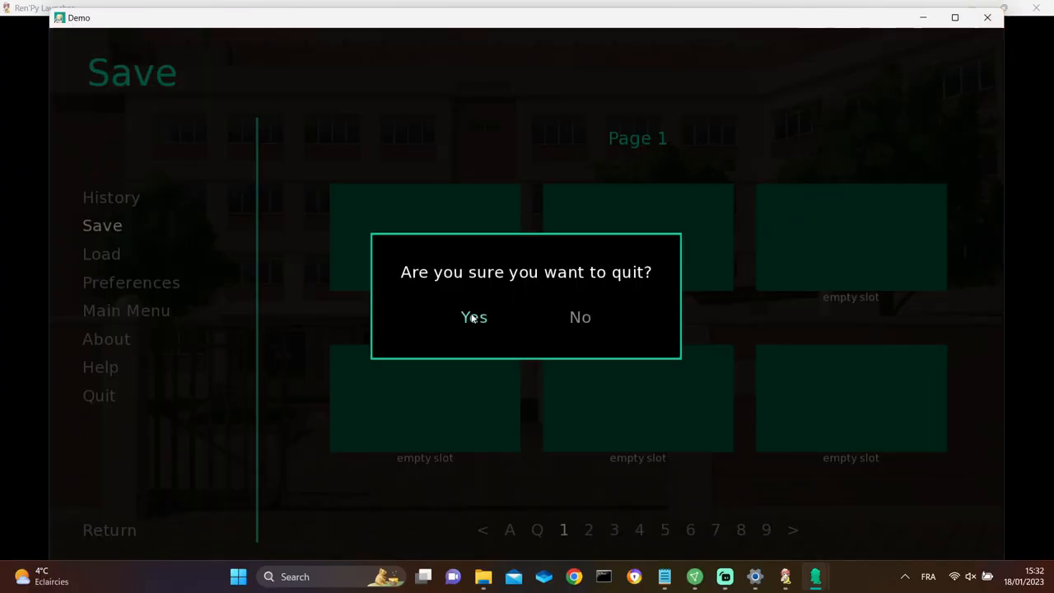
click(474, 317)
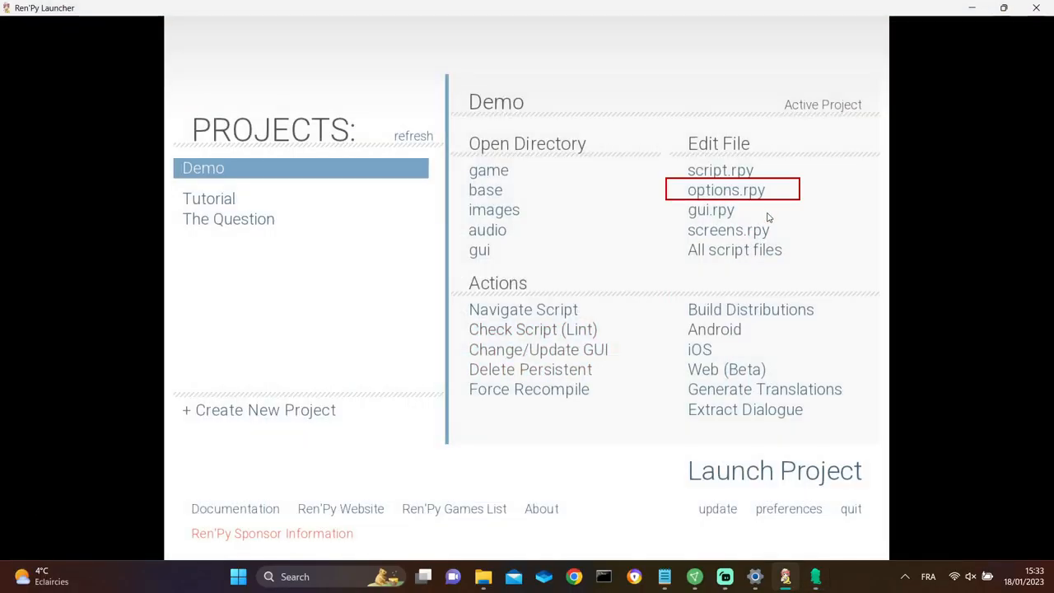
click(726, 189)
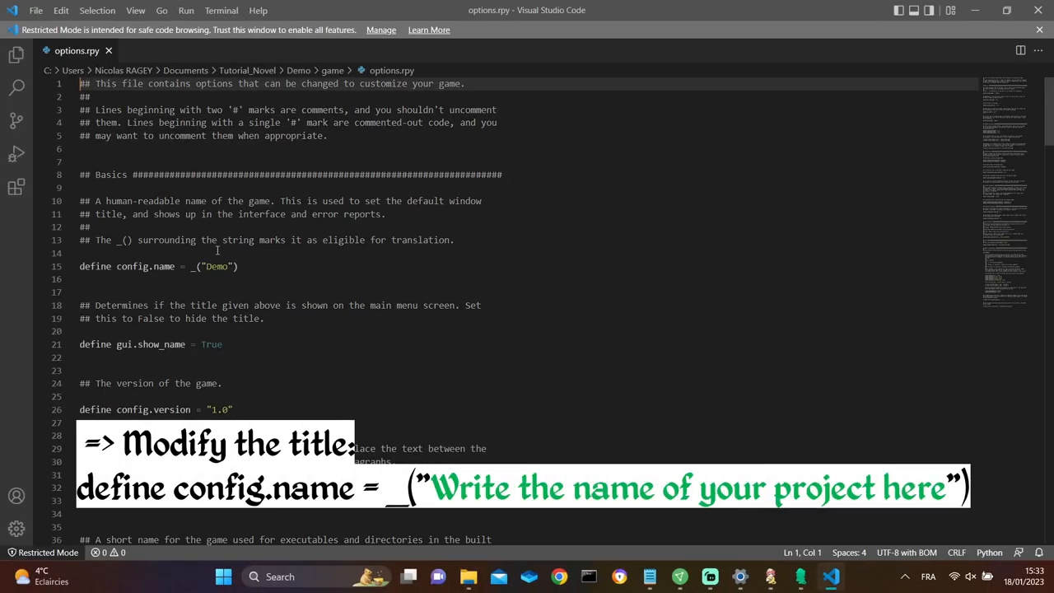
- Change config.name on line 15 from "Demo" to "Hi there!"
click(227, 266)
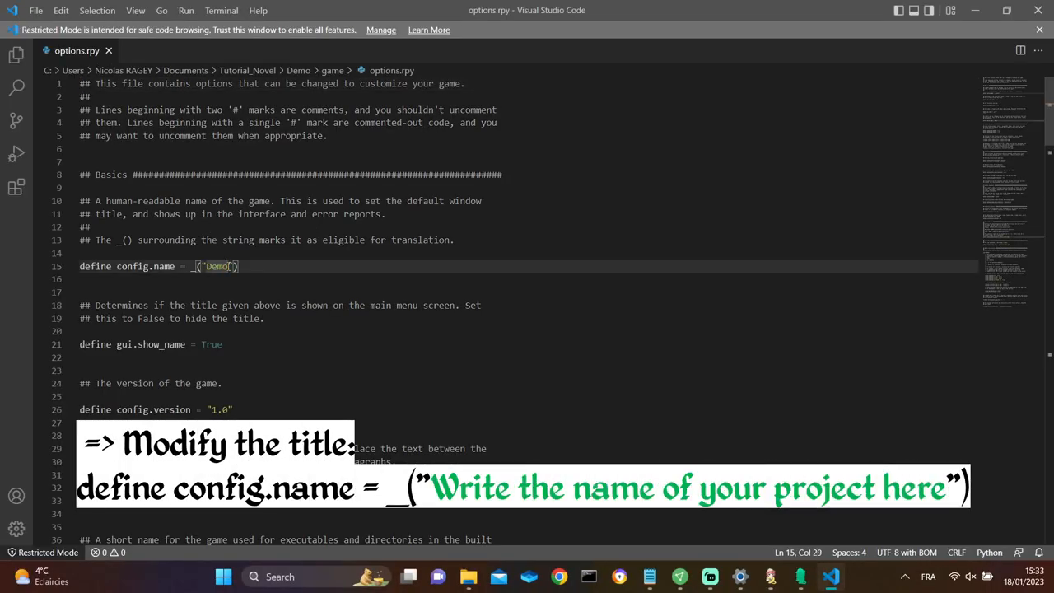
text(Hi)
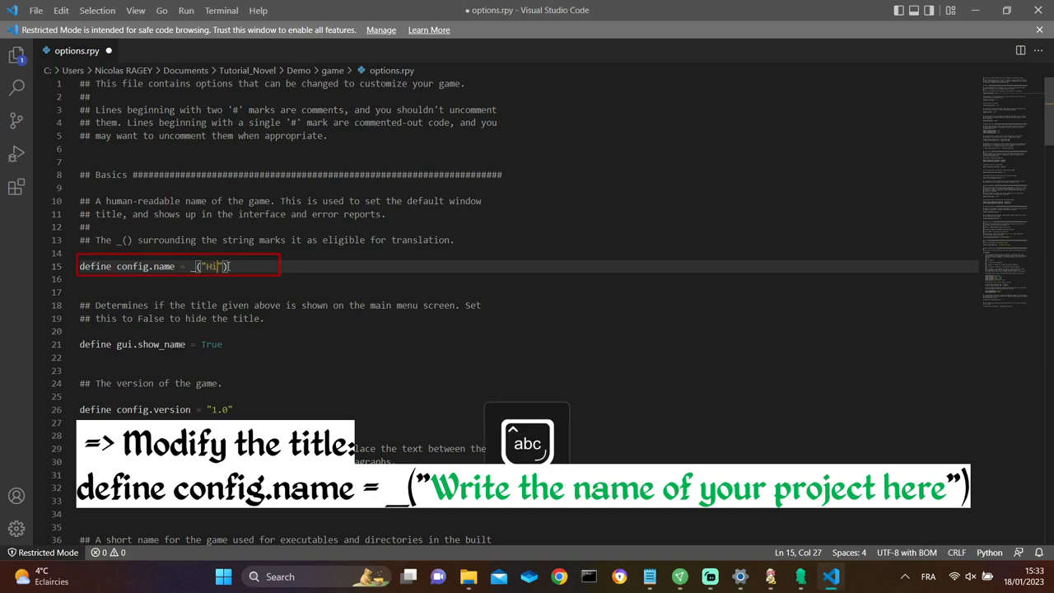
text(there)
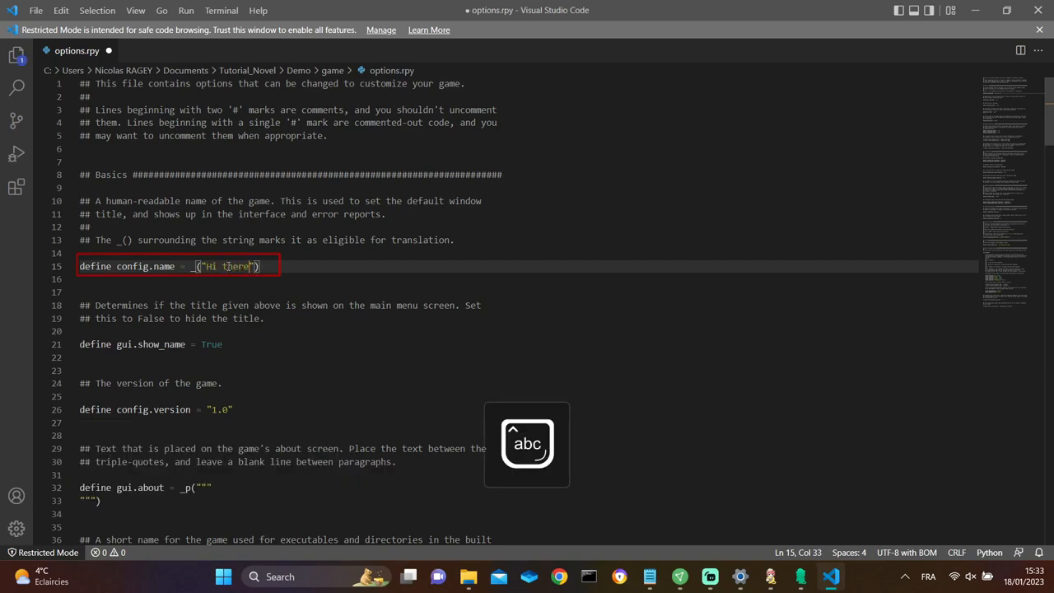
text(!)
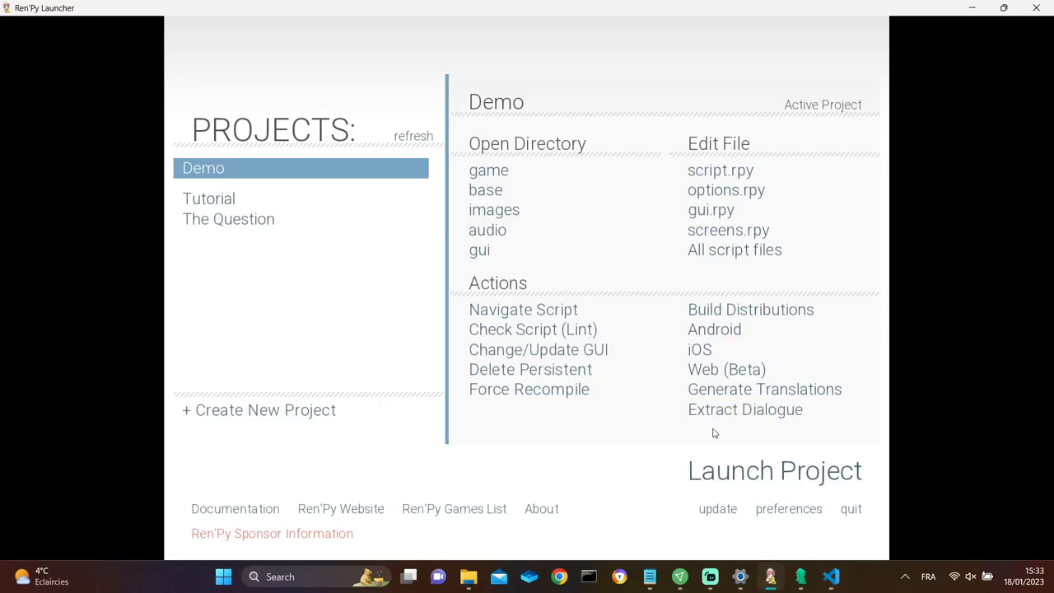
- Reopen options.rpy and set gui.show_name on line 21 to False
click(775, 470)
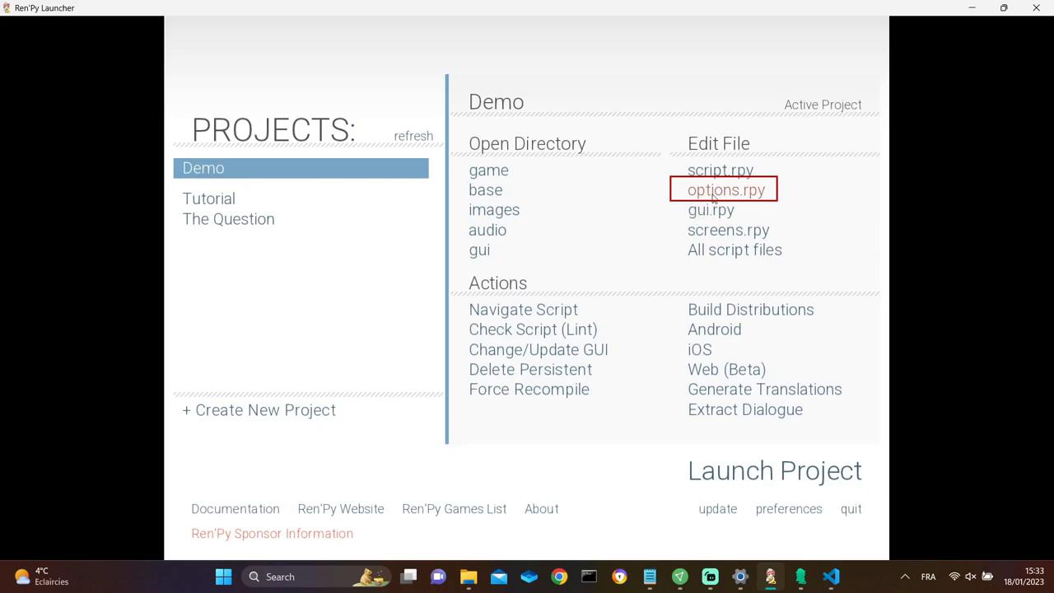
click(726, 189)
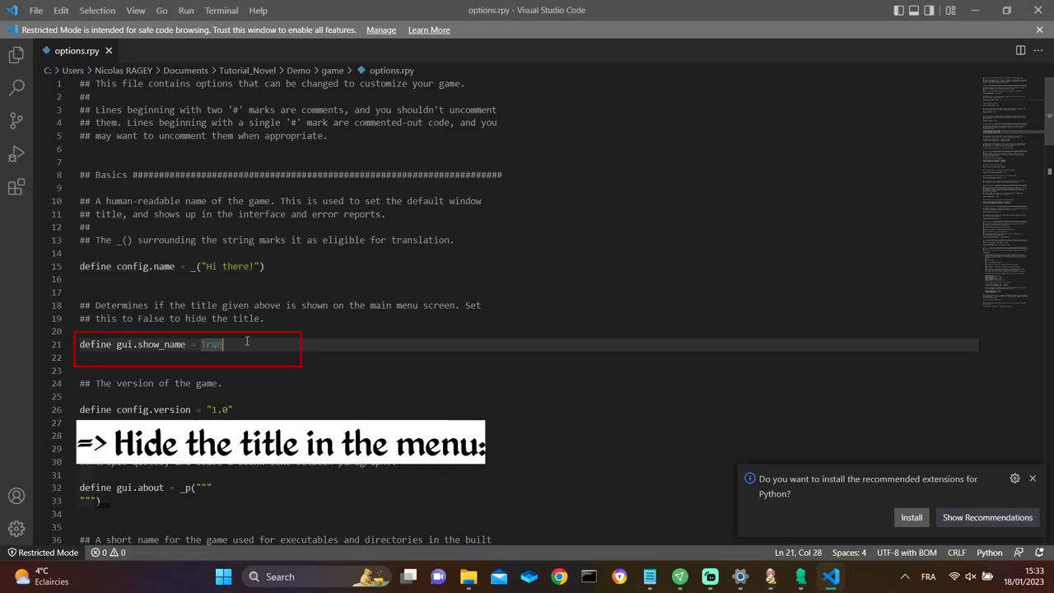
text(Fal)
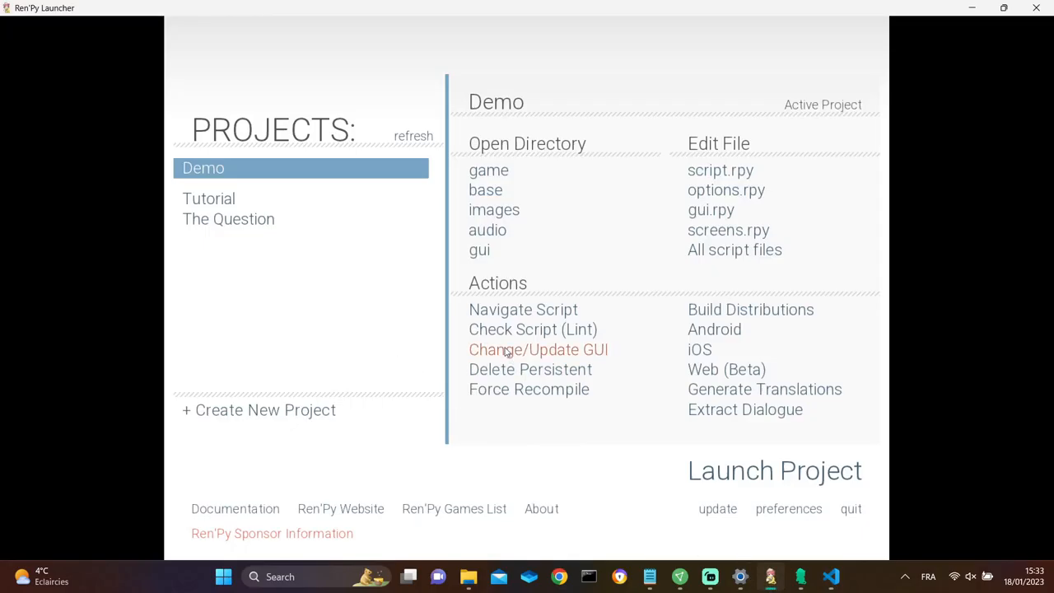
- Launch the updated "Hi there!" project to test the changes
click(774, 470)
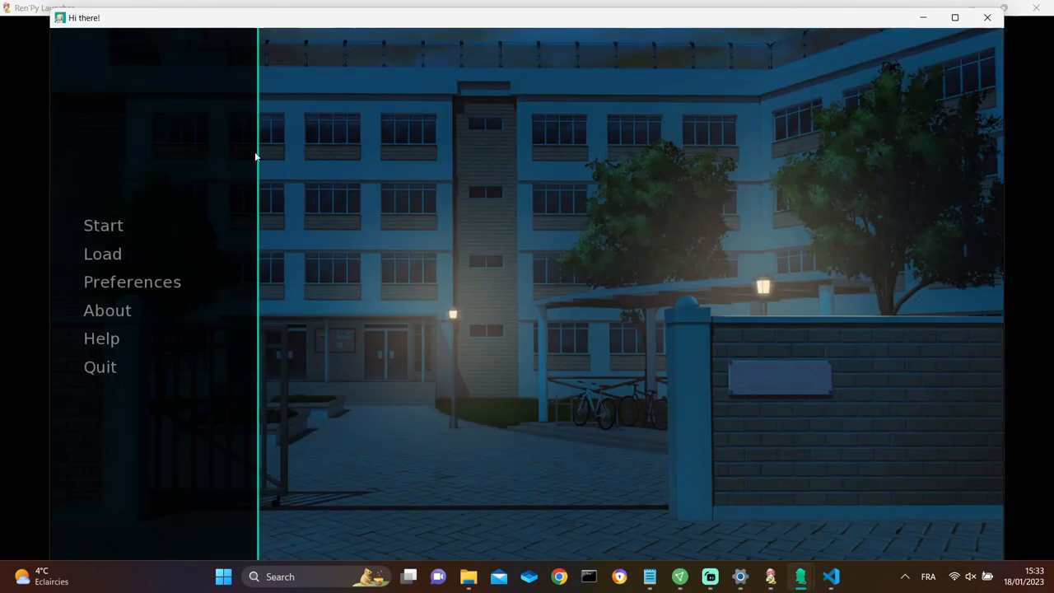
mouse_move(803, 453)
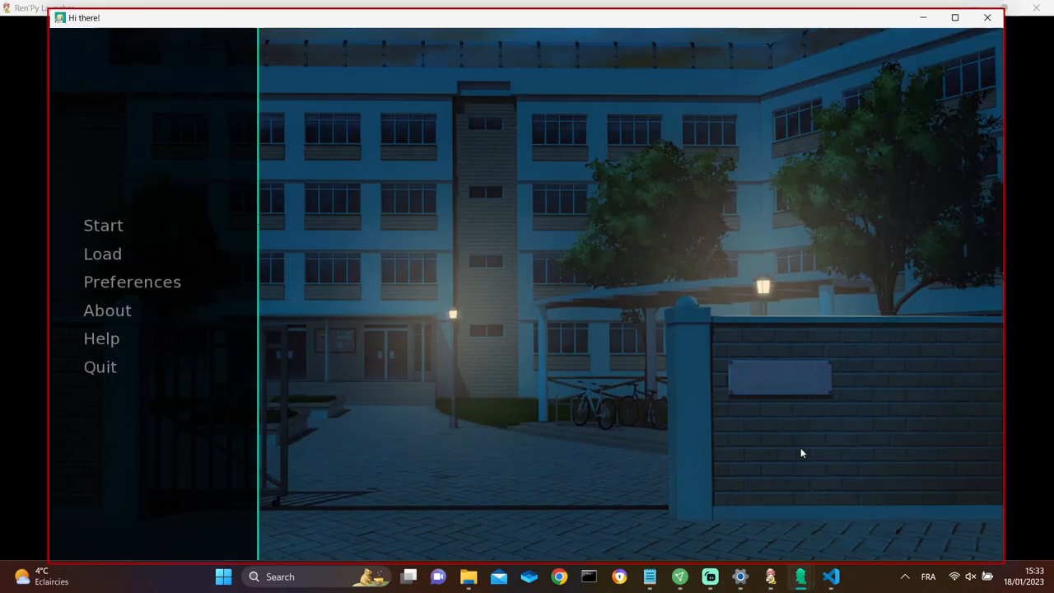